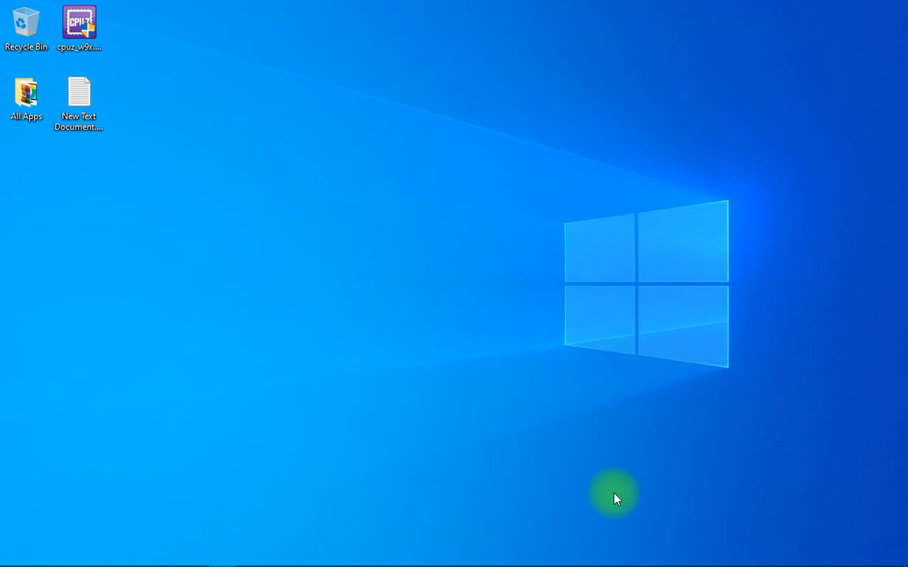
{"action": "mouse_move", "coordinate": [660, 365]}
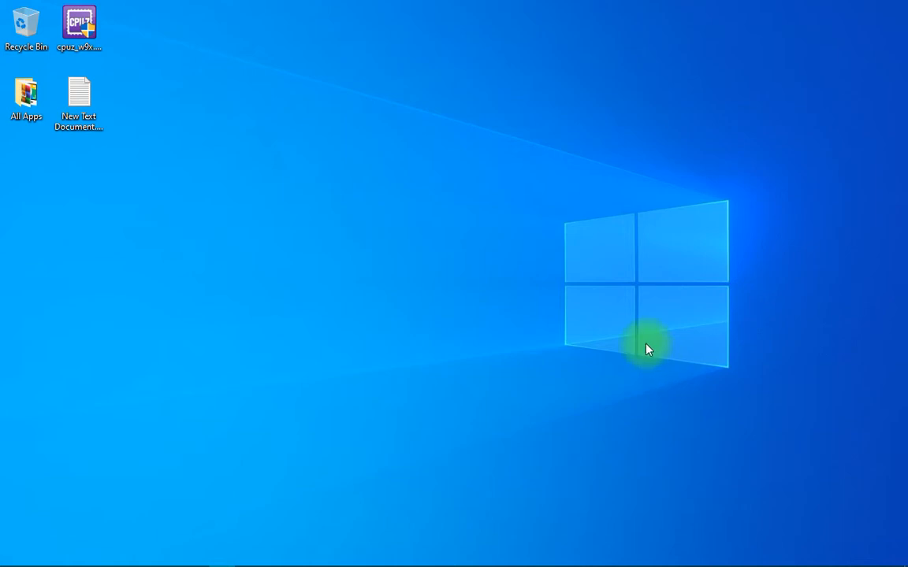
{"action": "mouse_move", "coordinate": [752, 456]}
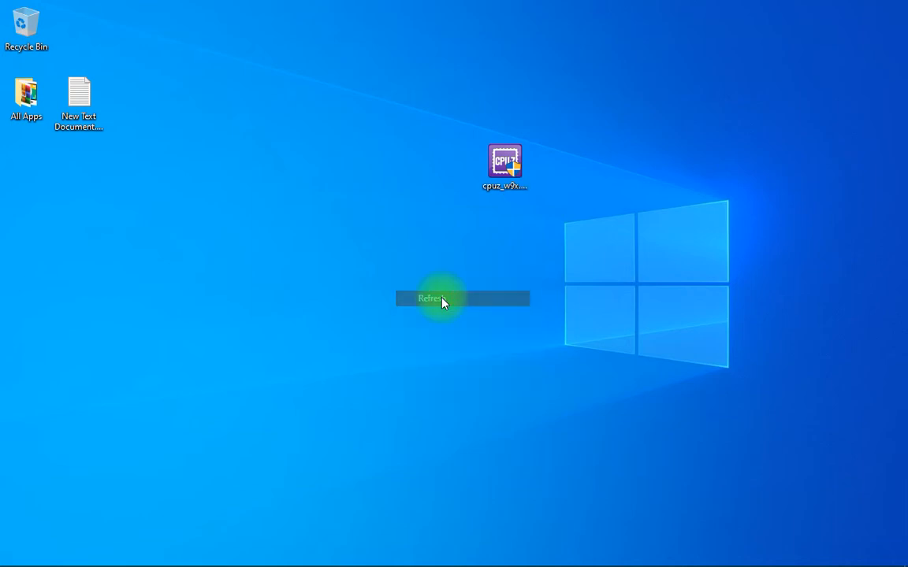
Refresh the desktop and launch CPU-Z Vintage Edition from cpuz_w9x.exe.
{"action": "left_click", "coordinate": [431, 298]}
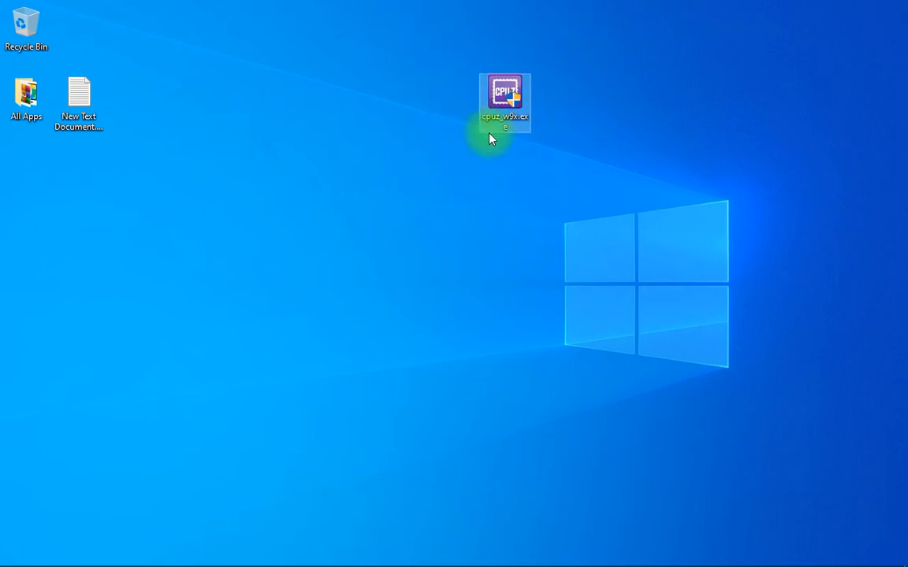
{"action": "mouse_move", "coordinate": [504, 116]}
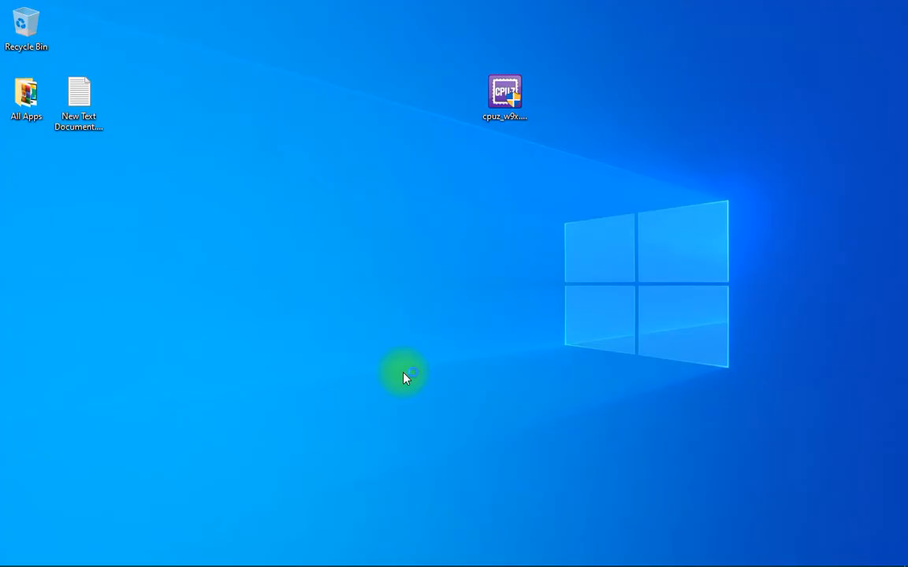
{"action": "double_click", "coordinate": [504, 90]}
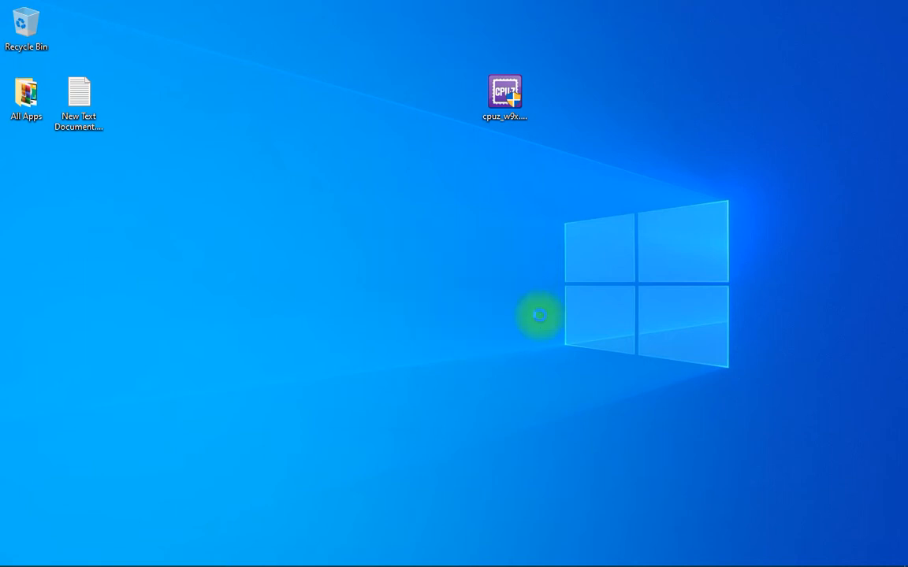
{"action": "double_click", "coordinate": [504, 90]}
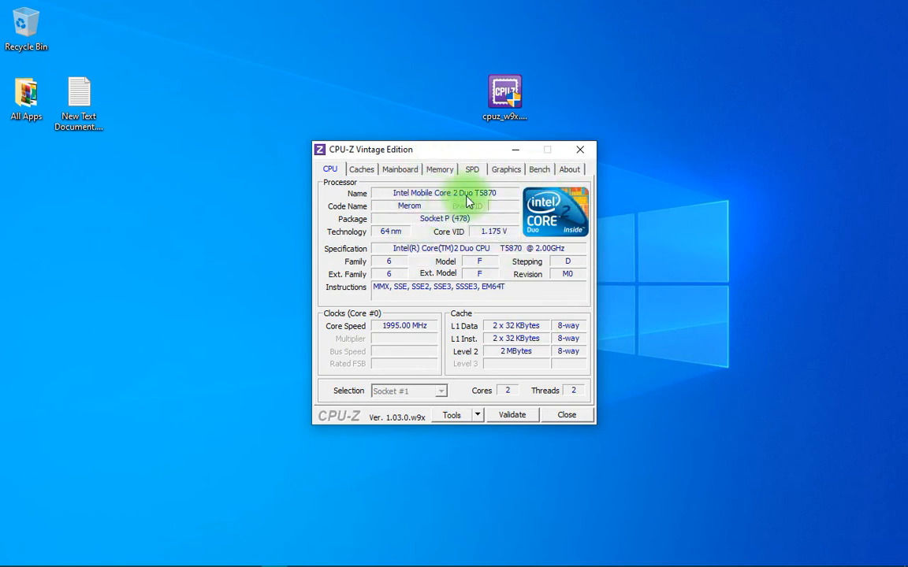
{"action": "mouse_move", "coordinate": [555, 258]}
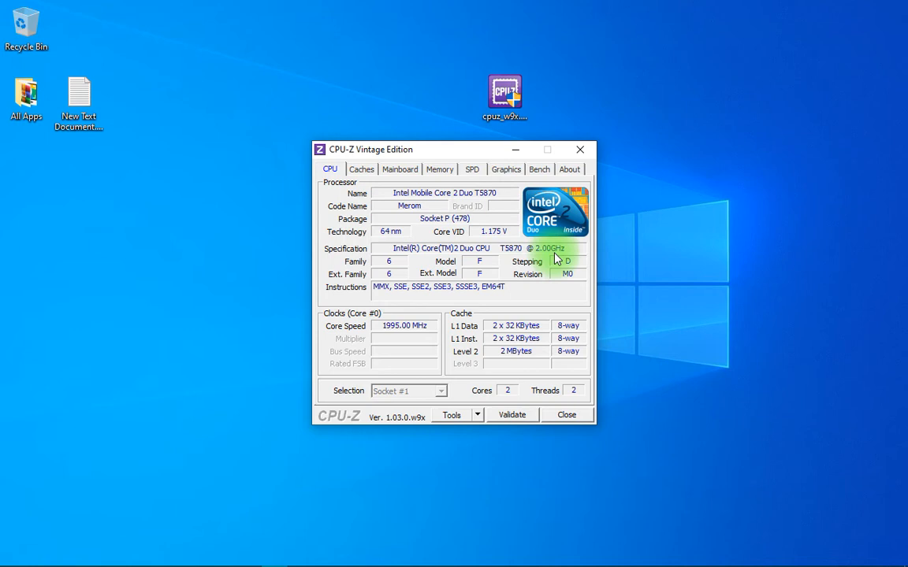
{"action": "mouse_move", "coordinate": [365, 180]}
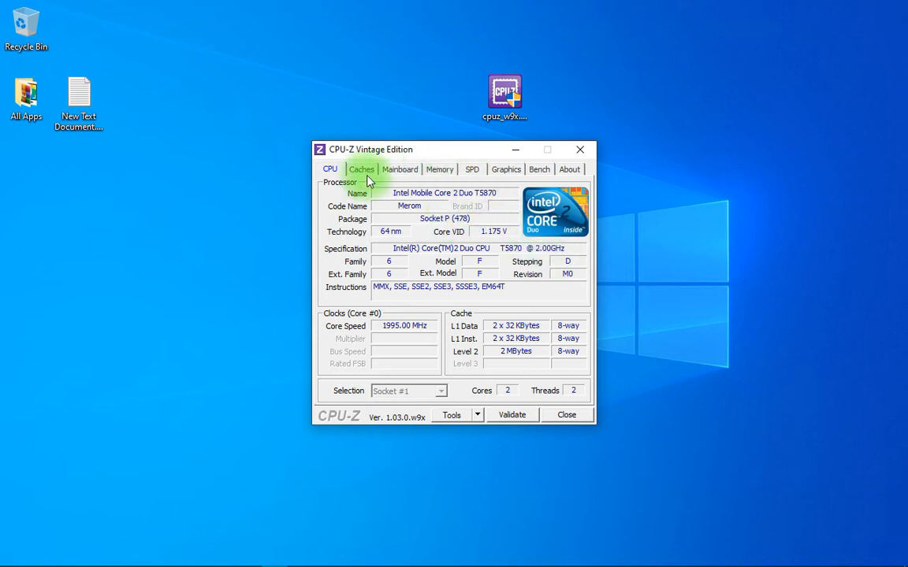
View the Dell motherboard and BIOS details, then the L1 and L2 cache sizes.
{"action": "left_click", "coordinate": [400, 170]}
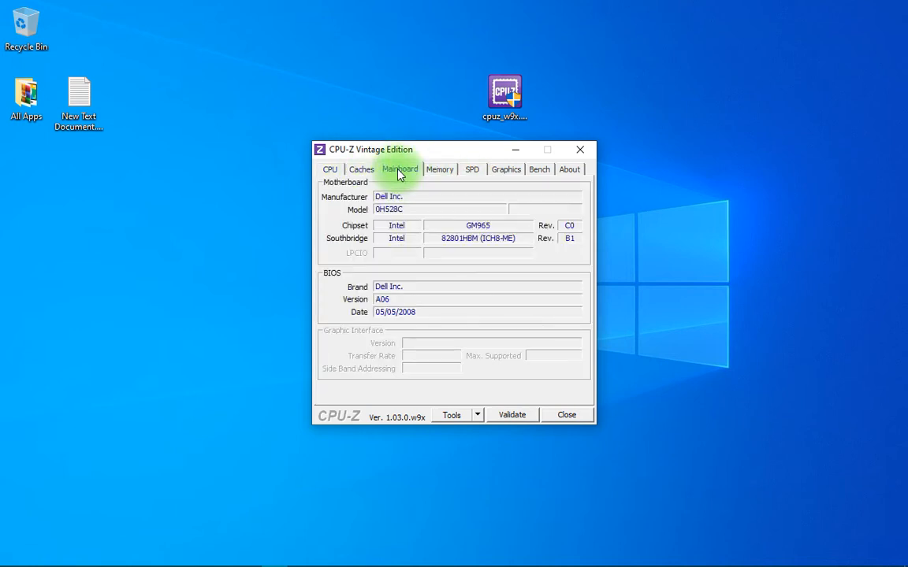
{"action": "mouse_move", "coordinate": [356, 221]}
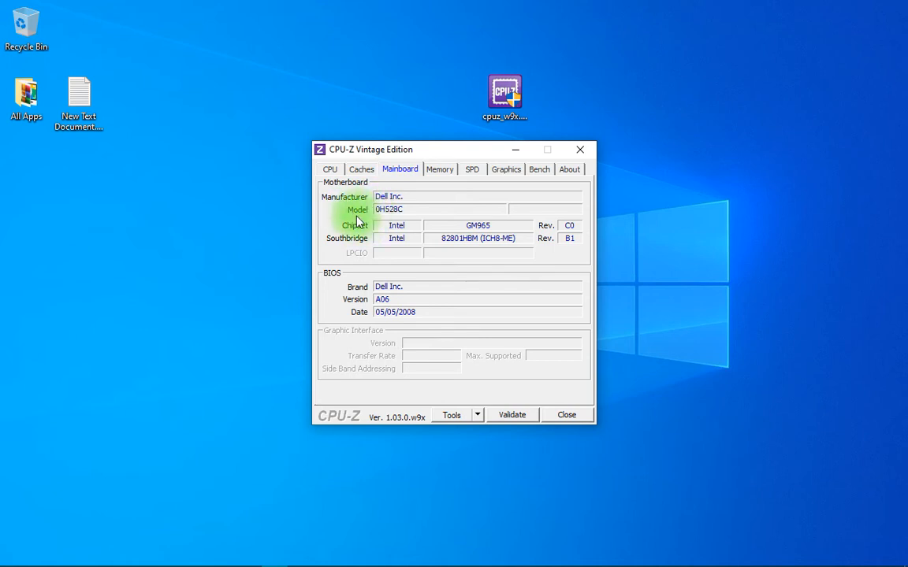
{"action": "mouse_move", "coordinate": [345, 319]}
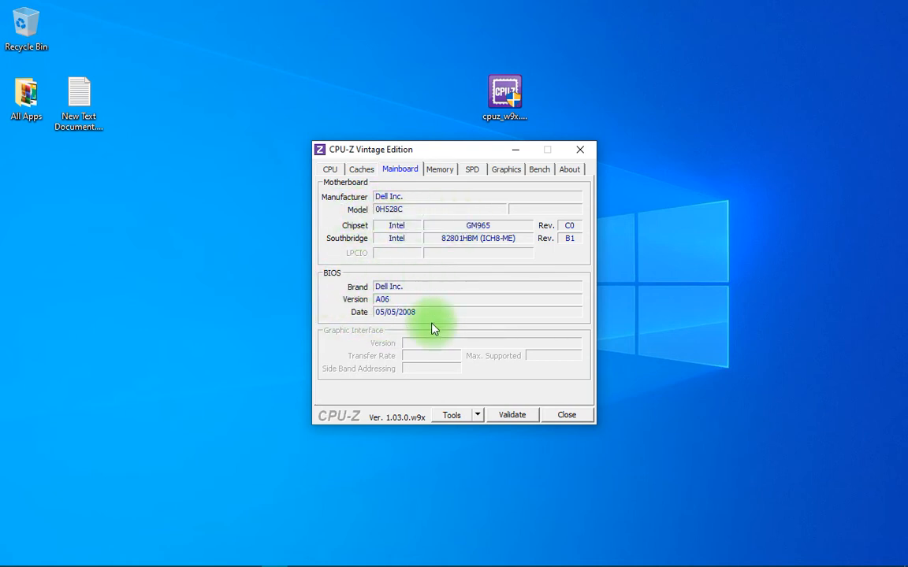
{"action": "left_click", "coordinate": [361, 169]}
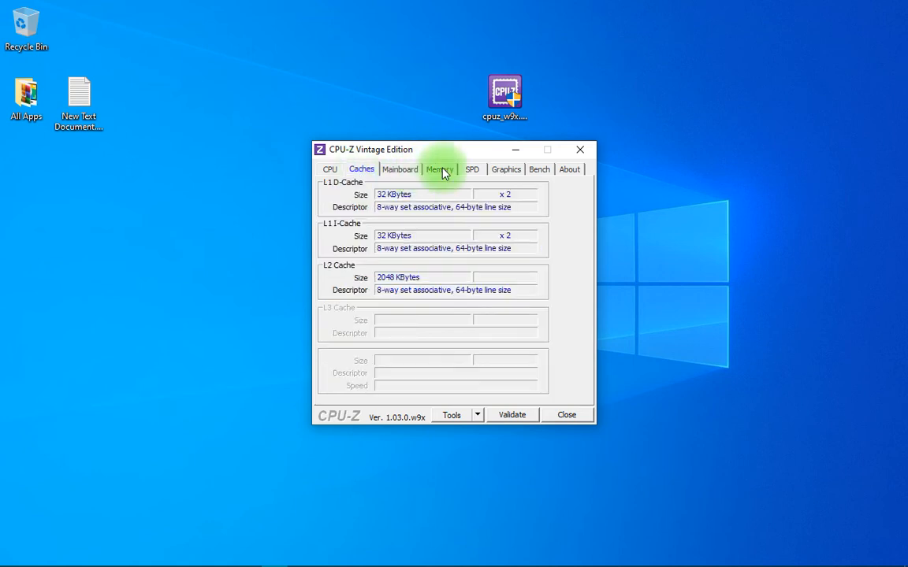
Show the 2 GB single-channel DDR2 memory details and timings.
{"action": "left_click", "coordinate": [440, 169]}
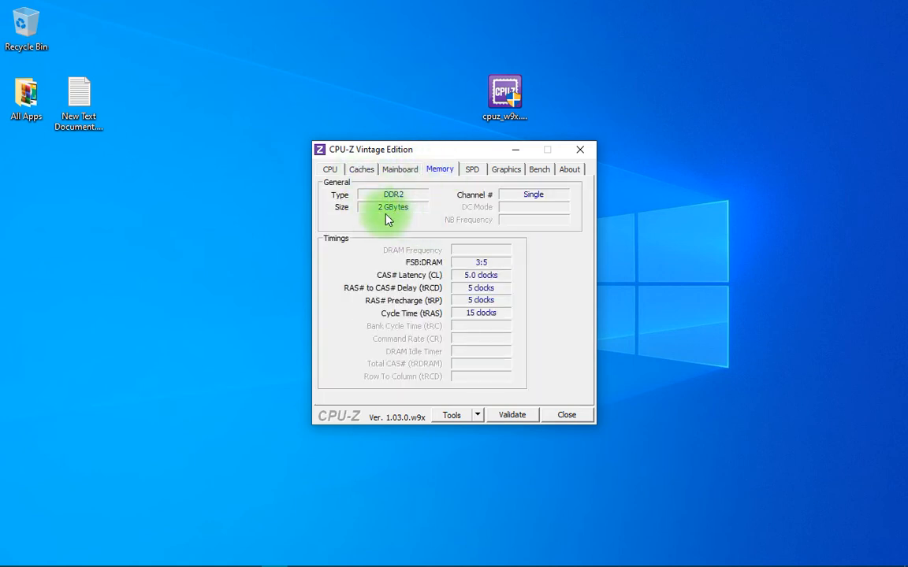
{"action": "mouse_move", "coordinate": [534, 206]}
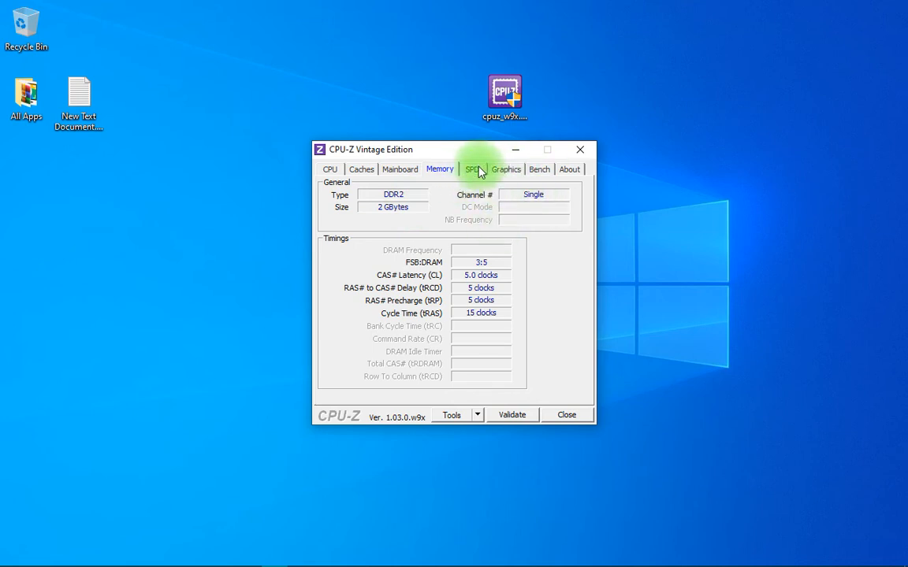
{"action": "mouse_move", "coordinate": [509, 191]}
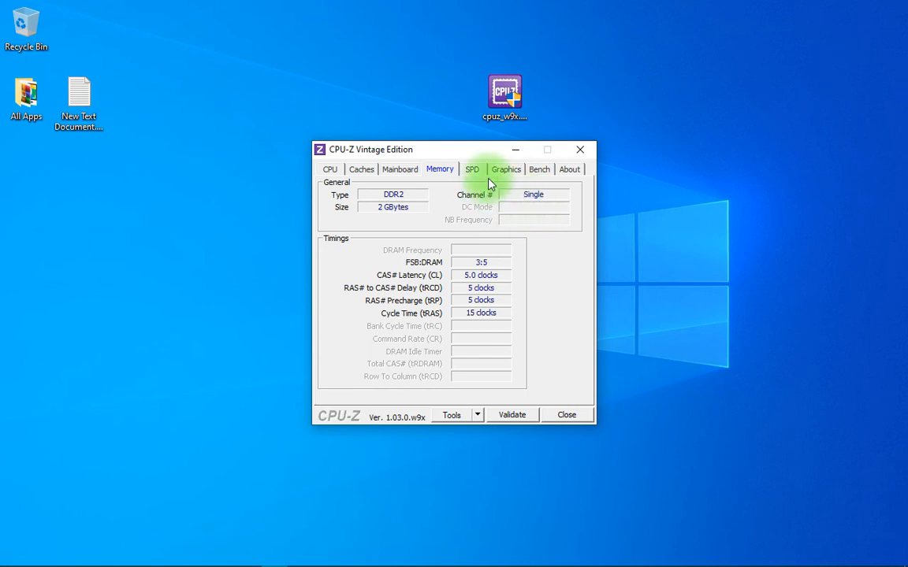
Browse the SPD and Bench panels, then view the Intel 965 Express graphics details.
{"action": "left_click", "coordinate": [472, 169]}
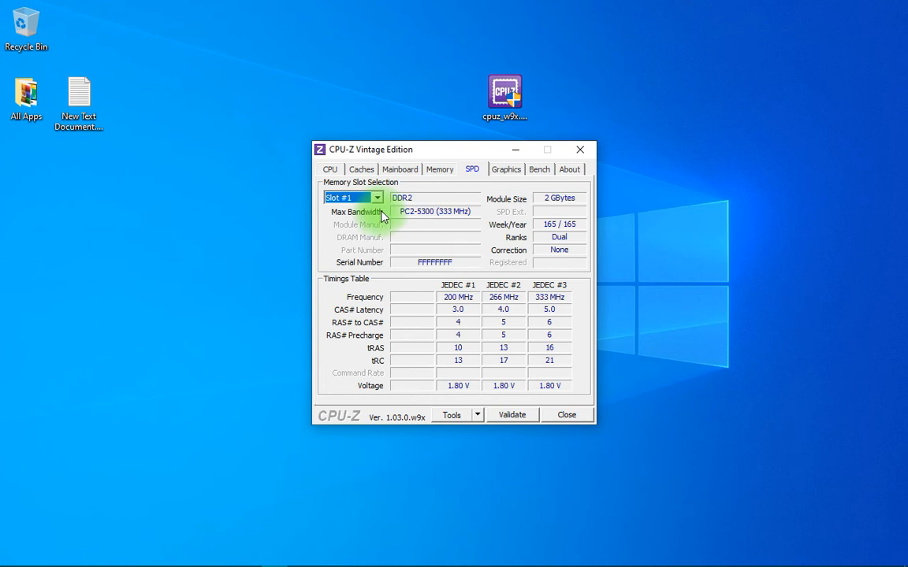
{"action": "mouse_move", "coordinate": [482, 280]}
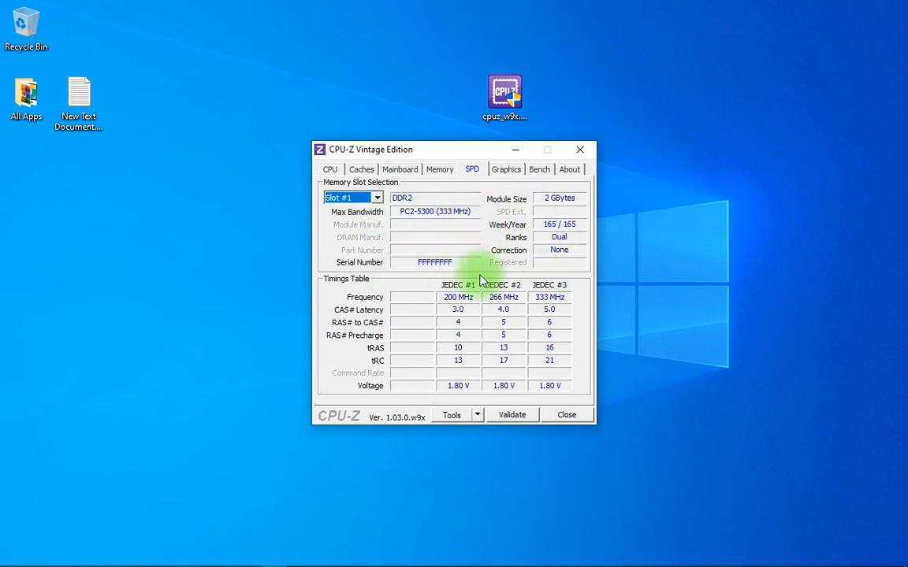
{"action": "left_click", "coordinate": [539, 169]}
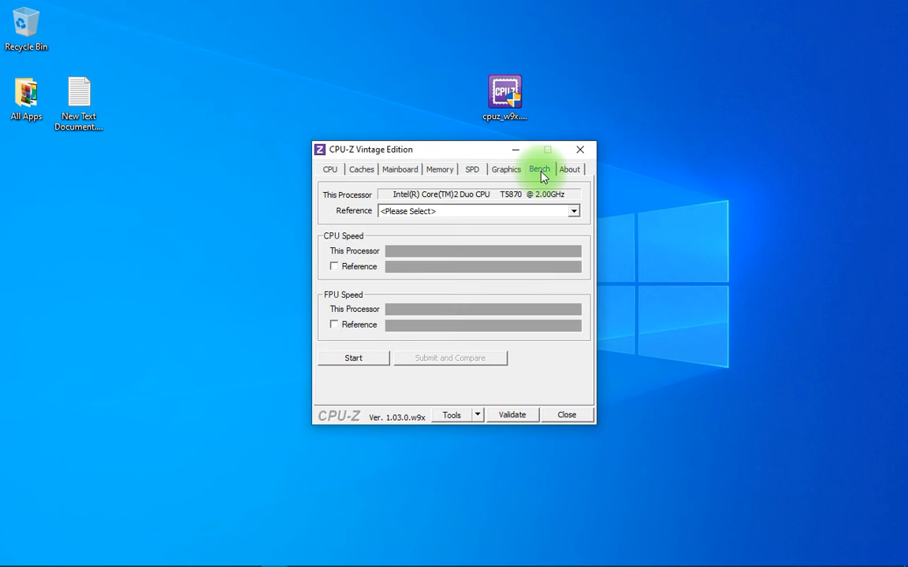
{"action": "left_click", "coordinate": [506, 170]}
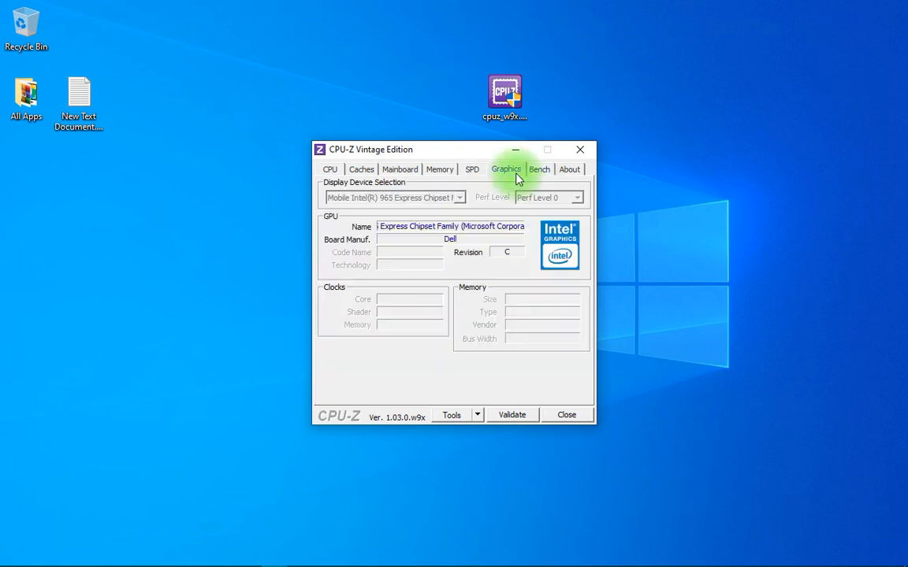